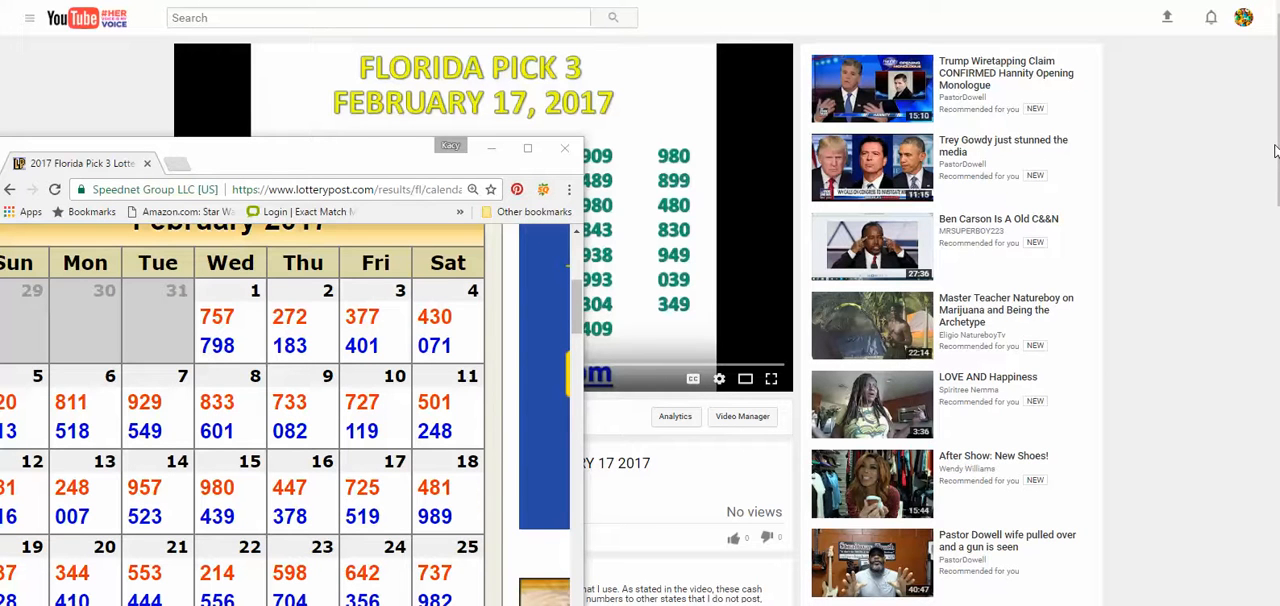
pyautogui.moveTo(1228, 140)
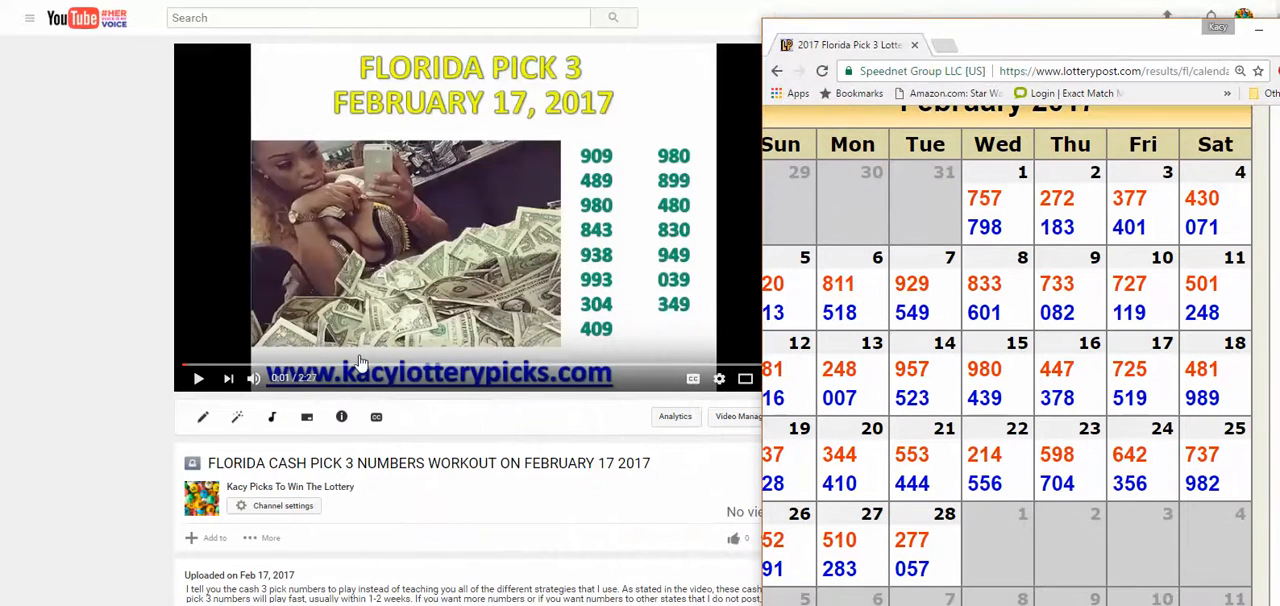
pyautogui.moveTo(244, 584)
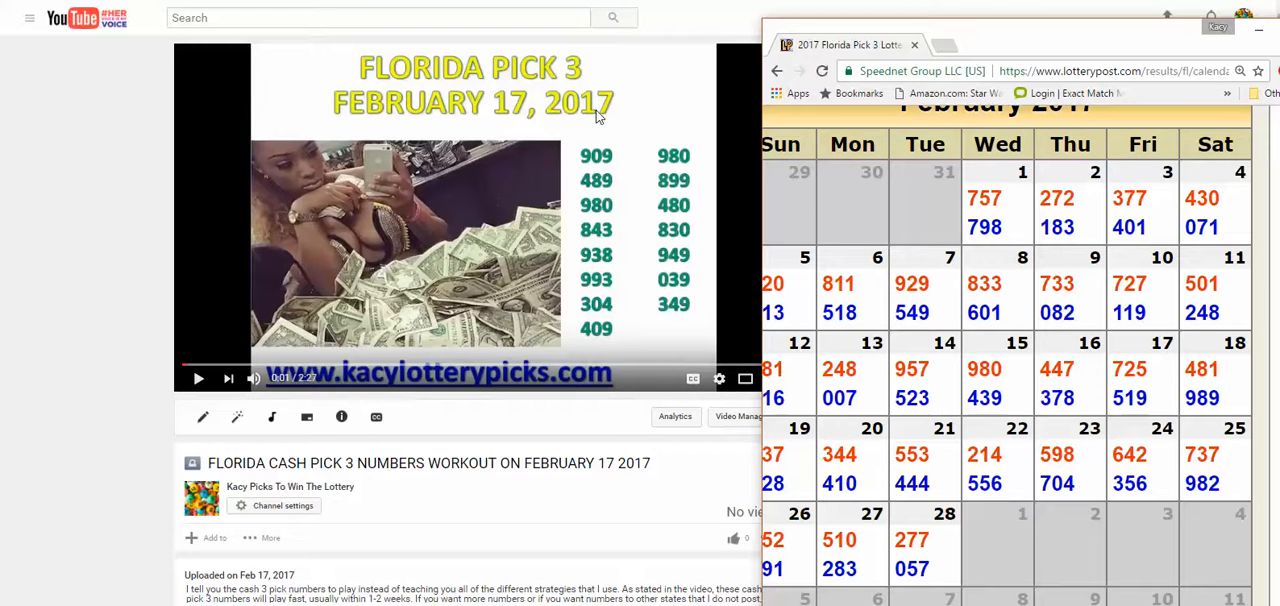
pyautogui.moveTo(1188, 24)
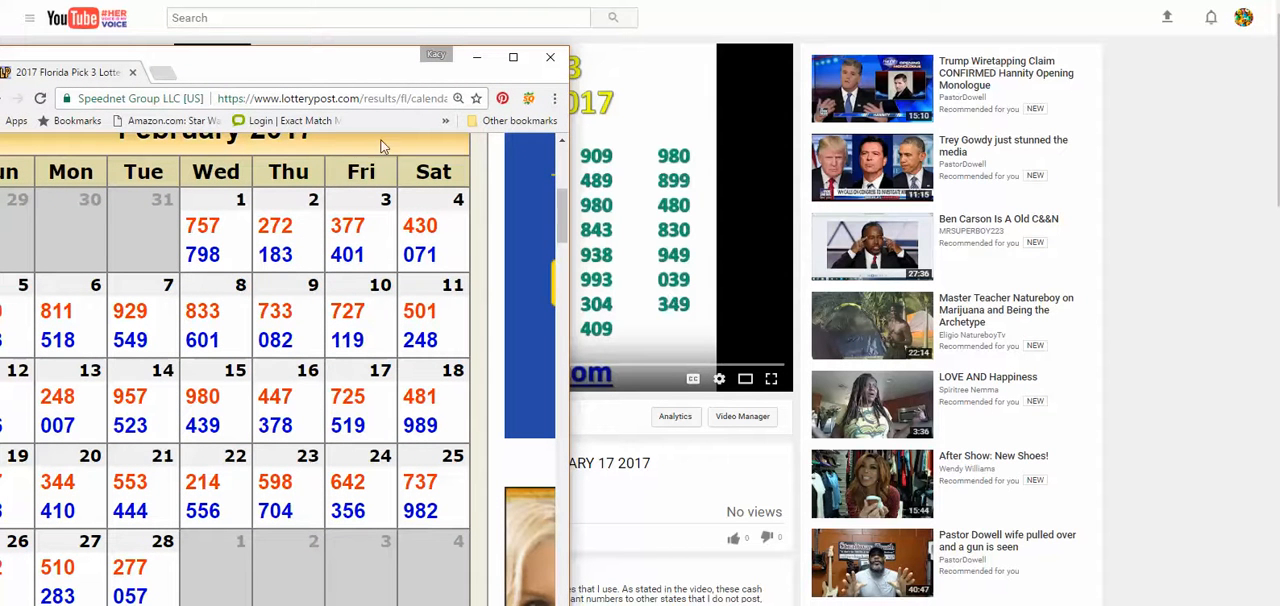
pyautogui.moveTo(200, 330)
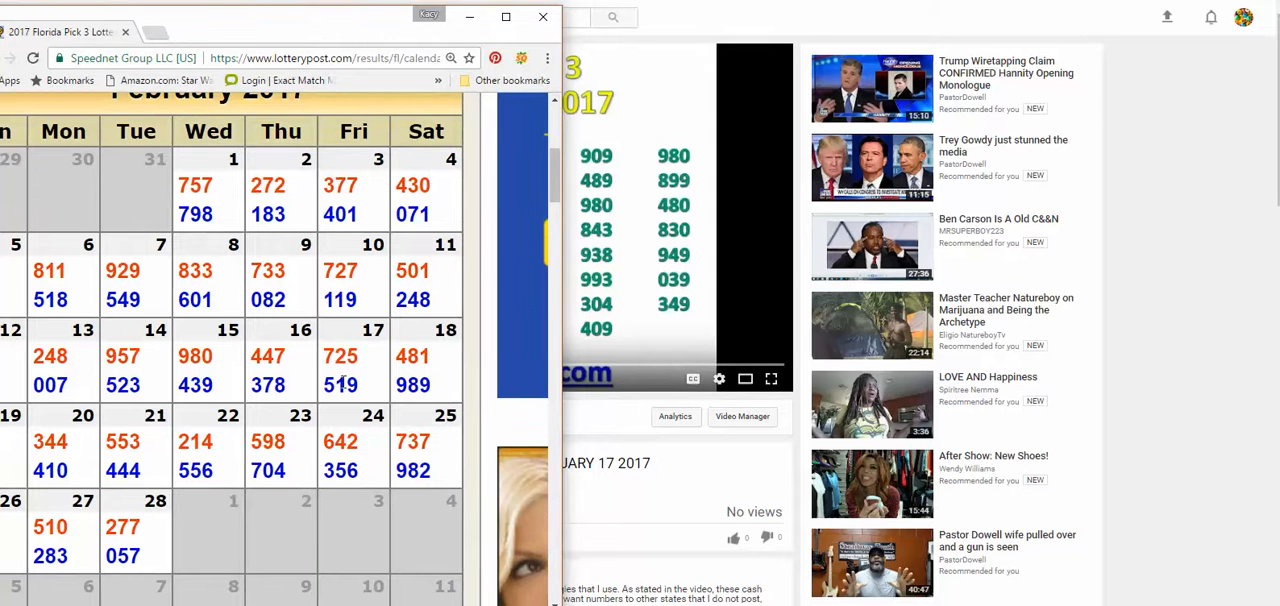
pyautogui.moveTo(456, 332)
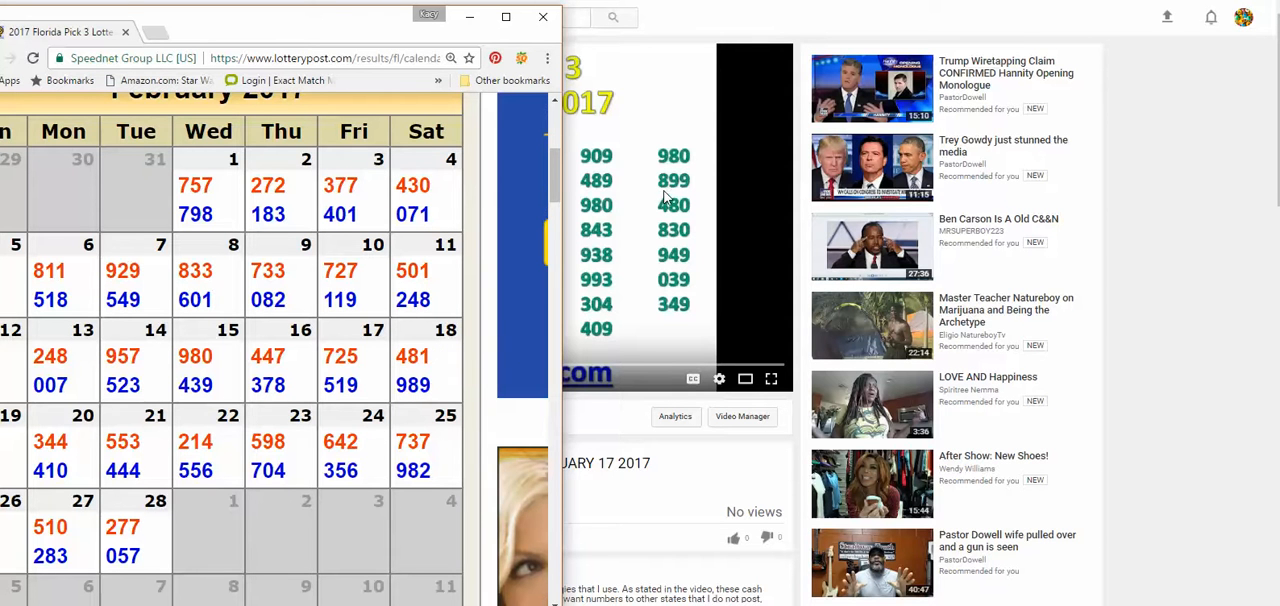
pyautogui.moveTo(322, 30)
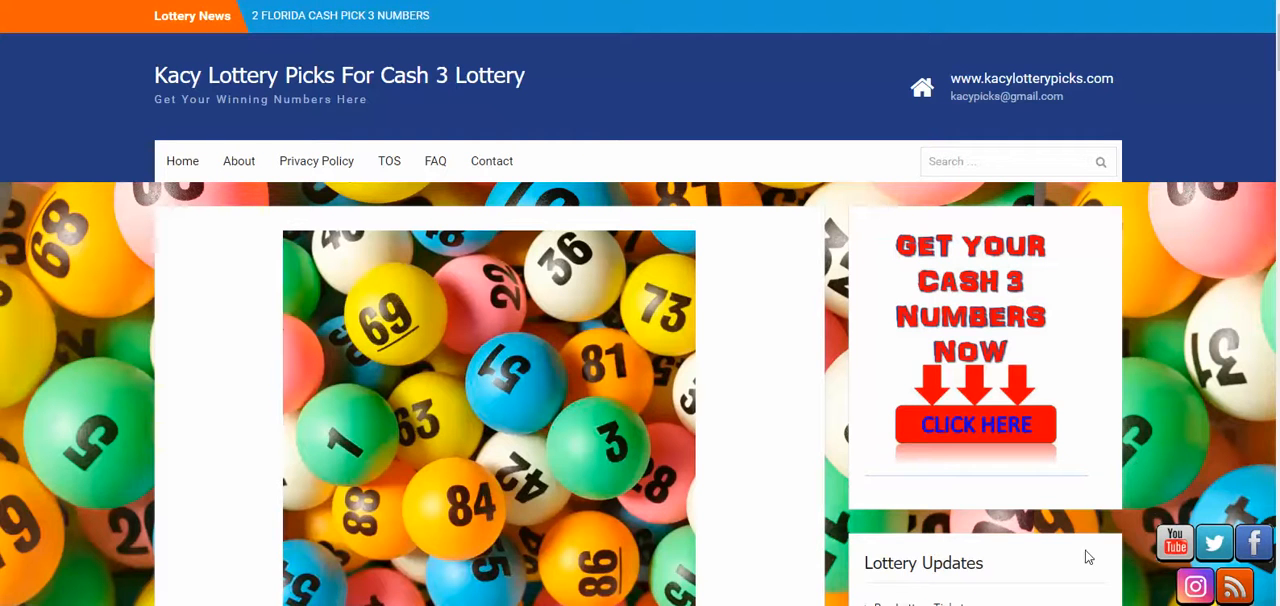
# - Return to the Kacy Picks To Win The Lottery channel home and view its recent activity
pyautogui.click(1176, 542)
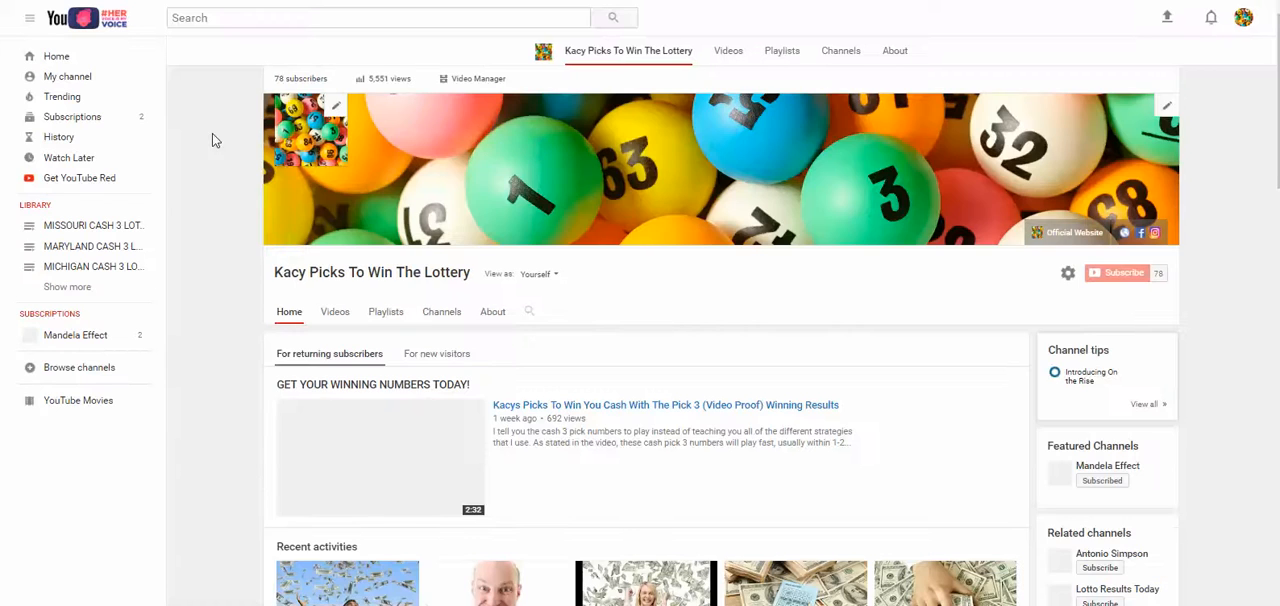
pyautogui.scroll(-3)
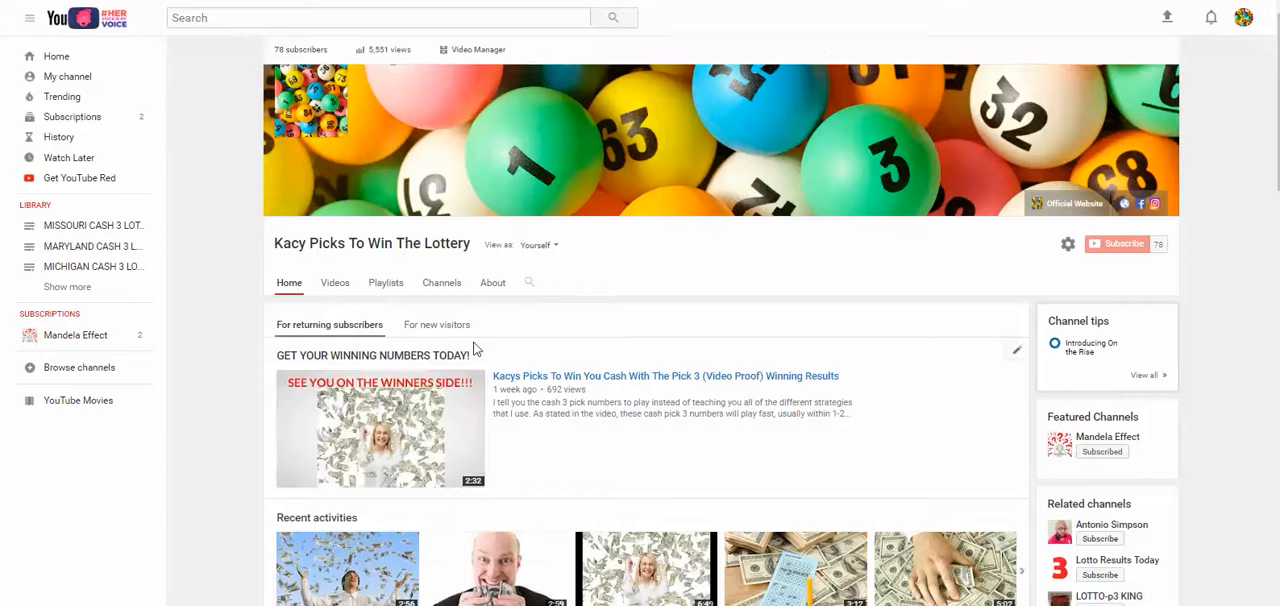
pyautogui.moveTo(1156, 204)
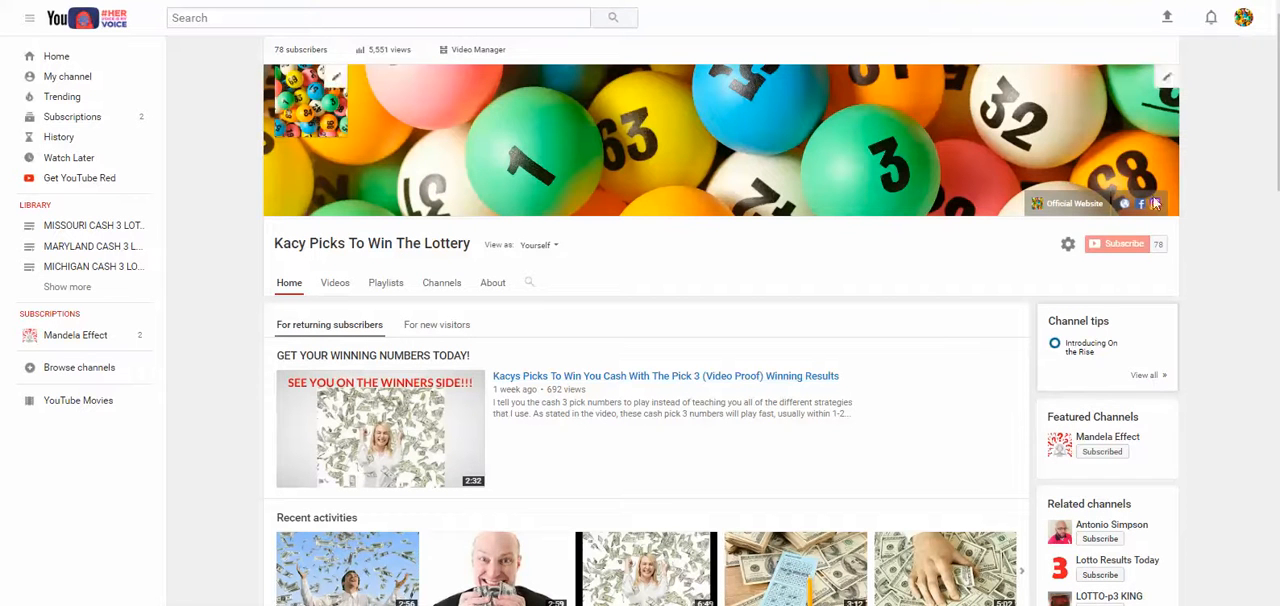